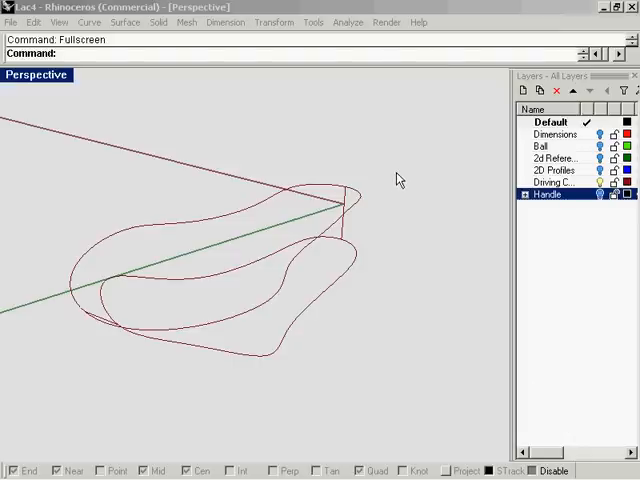
mouse_move(388, 188)
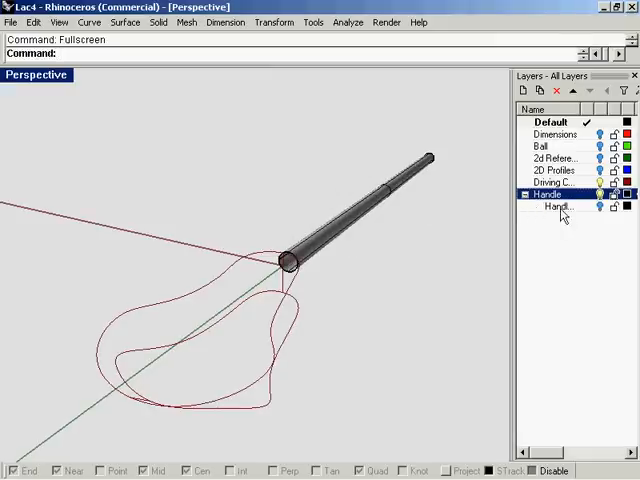
mouse_move(596, 208)
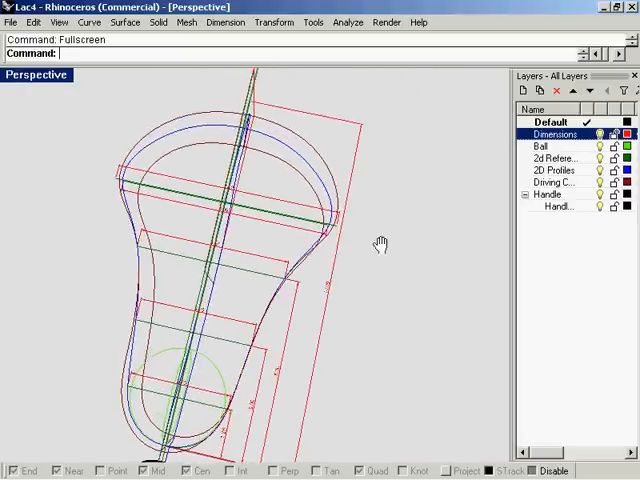
left_click_drag(378, 244, 330, 160)
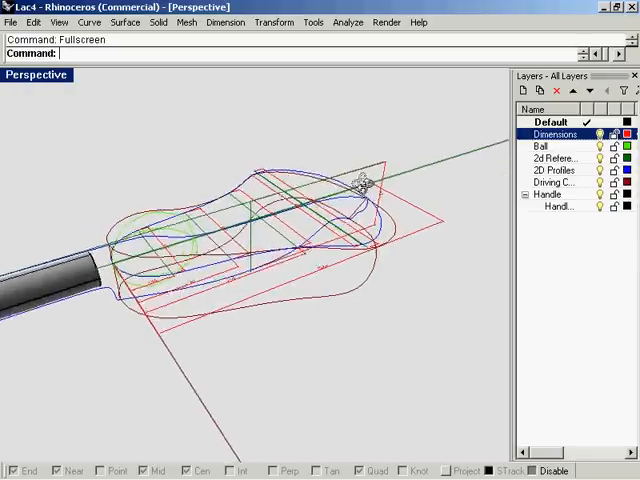
left_click(596, 134)
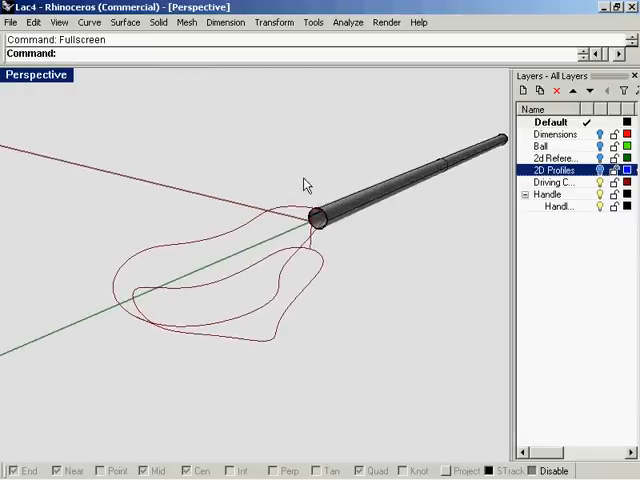
mouse_move(322, 180)
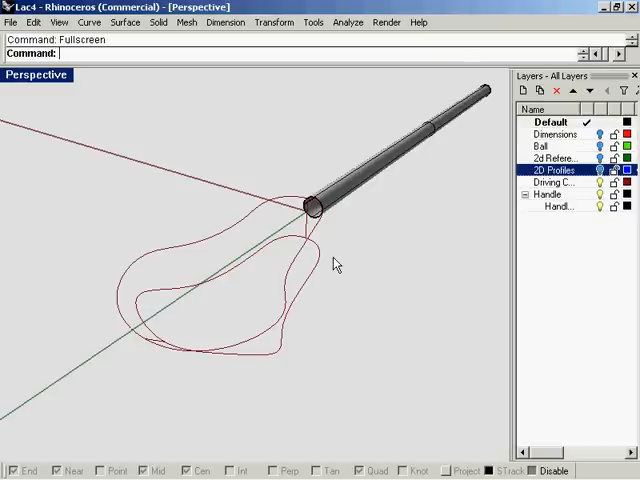
left_click_drag(338, 264, 388, 210)
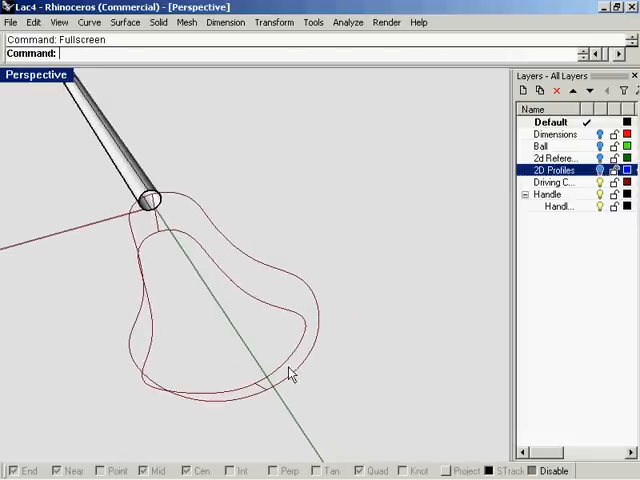
mouse_move(112, 224)
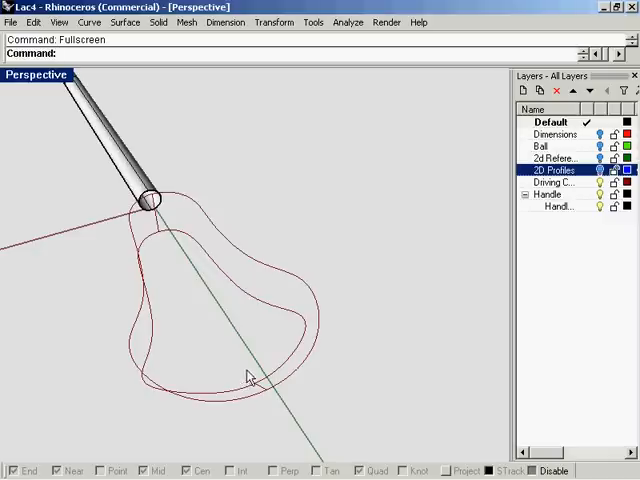
mouse_move(164, 228)
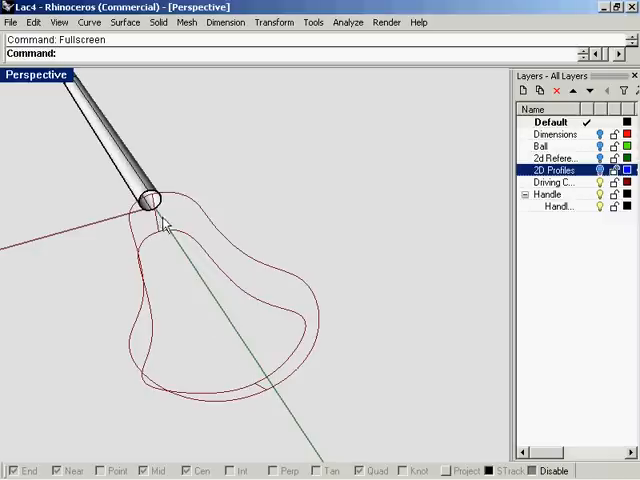
mouse_move(276, 290)
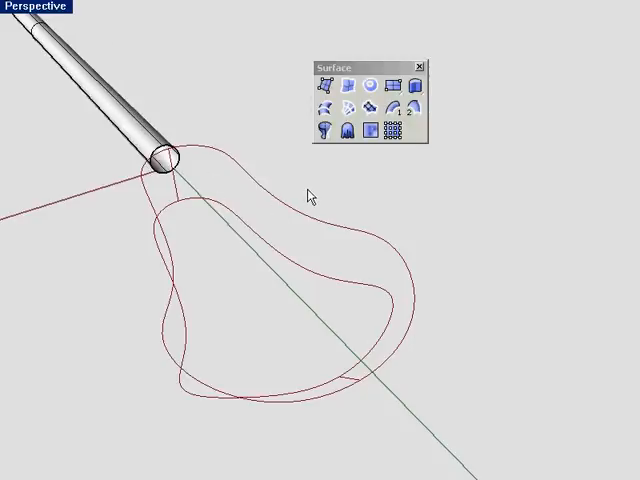
mouse_move(312, 190)
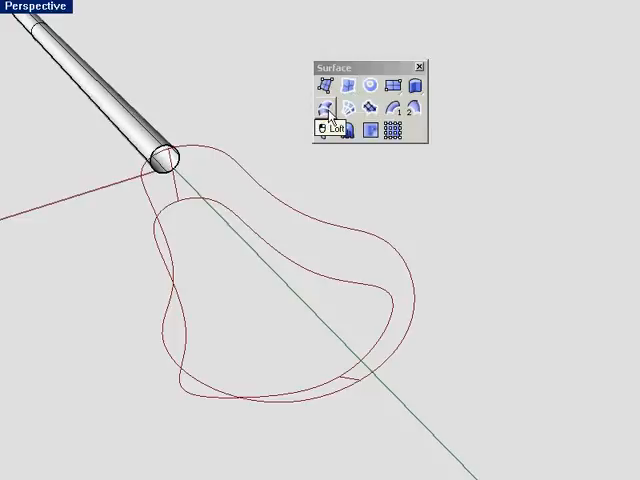
mouse_move(348, 106)
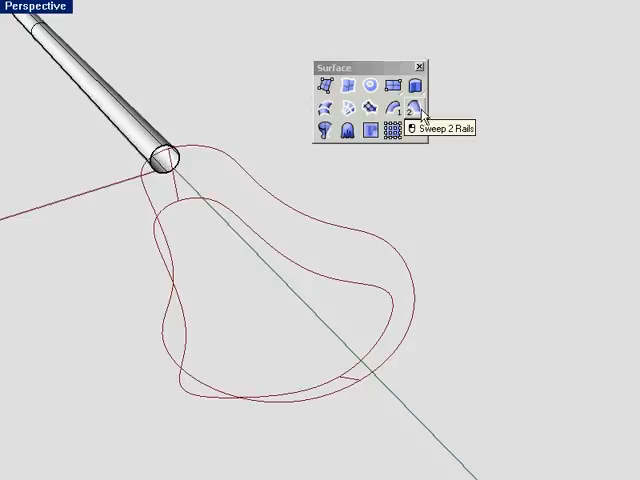
Step: Float the Surface toolbar beside the maximized Perspective view of the head curves
left_click_drag(356, 56, 350, 40)
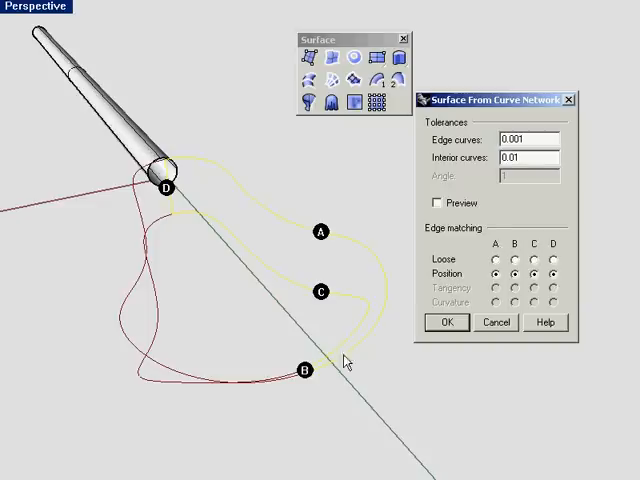
mouse_move(300, 268)
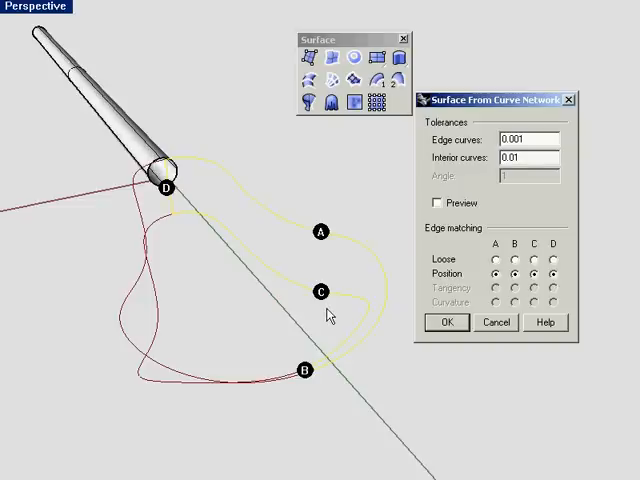
mouse_move(332, 224)
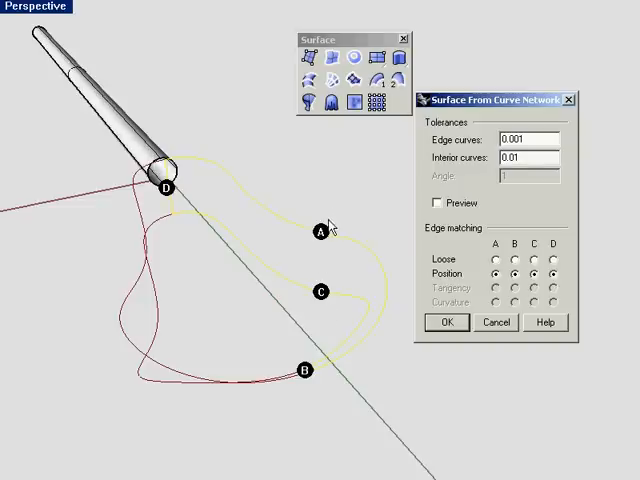
mouse_move(464, 304)
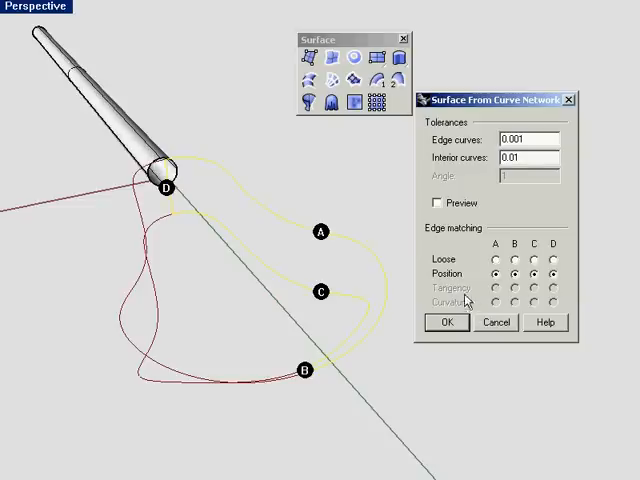
mouse_move(470, 310)
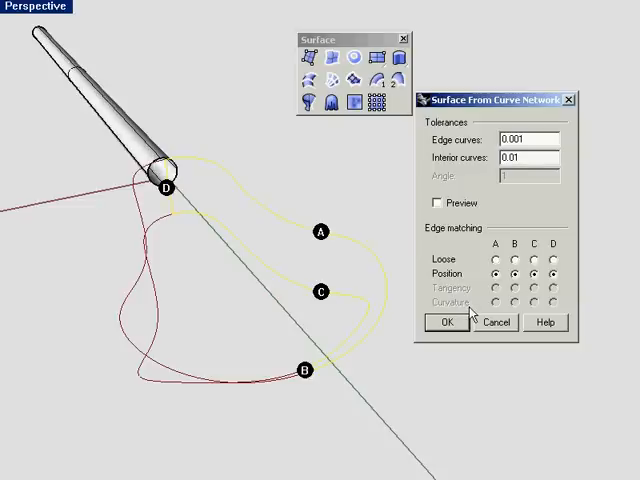
mouse_move(470, 318)
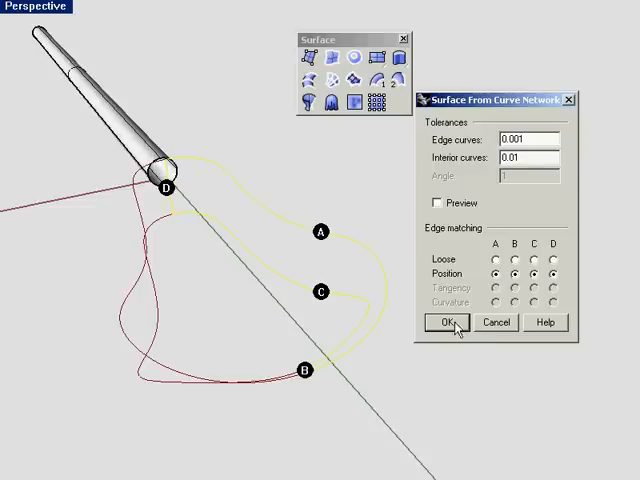
Step: Drag the new network surface away from the profile curves and accept the History Warning
left_click(448, 324)
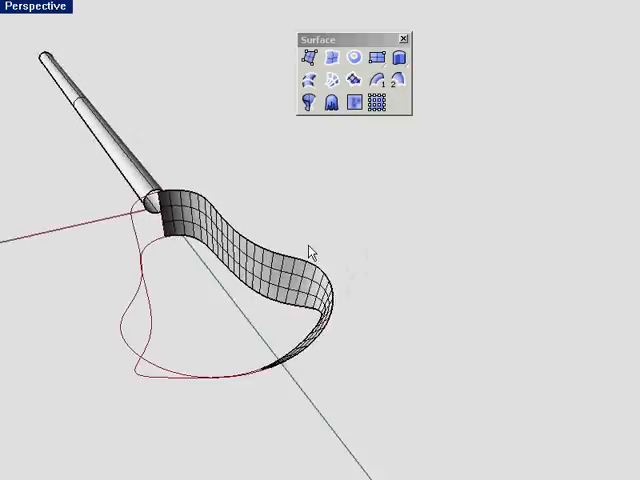
left_click_drag(310, 250, 478, 184)
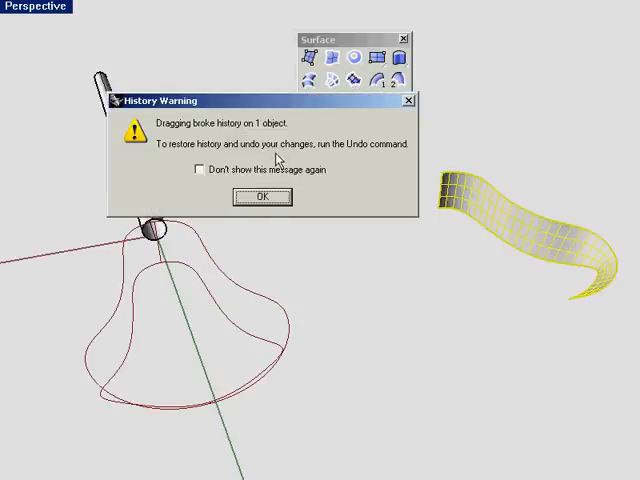
mouse_move(278, 164)
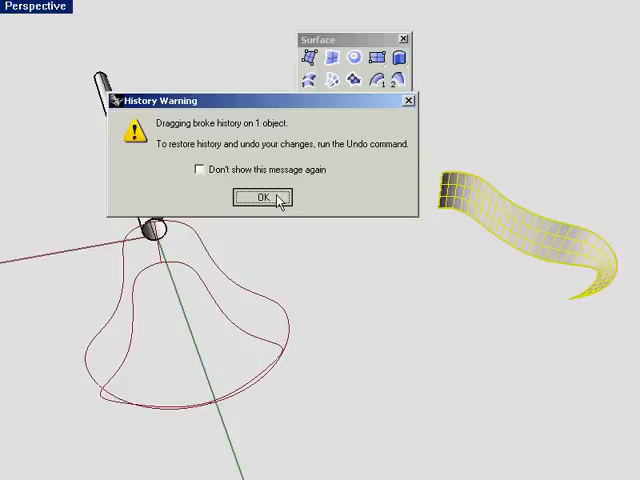
left_click(258, 200)
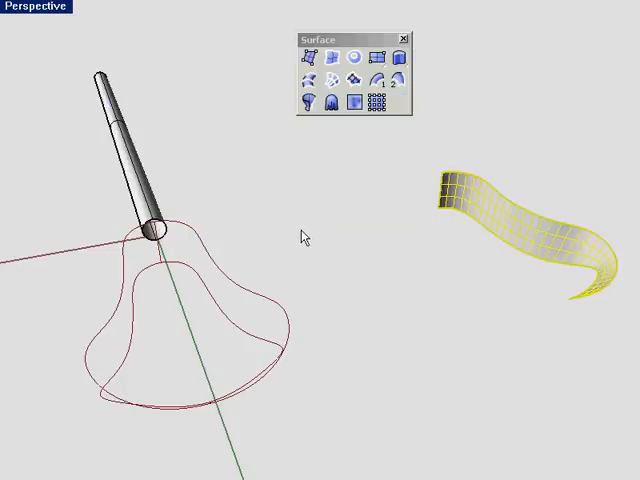
mouse_move(398, 82)
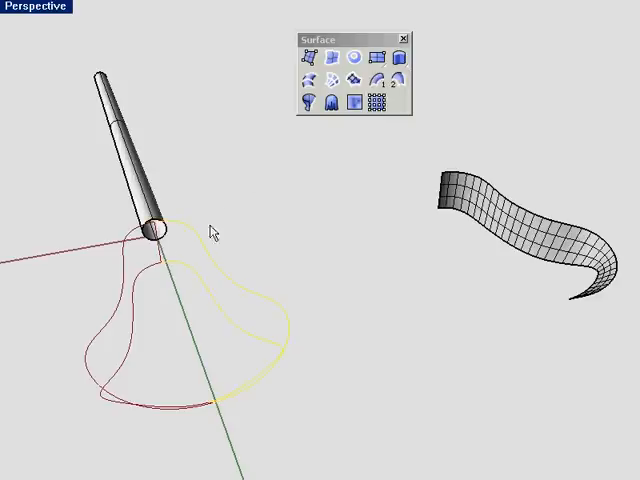
mouse_move(168, 258)
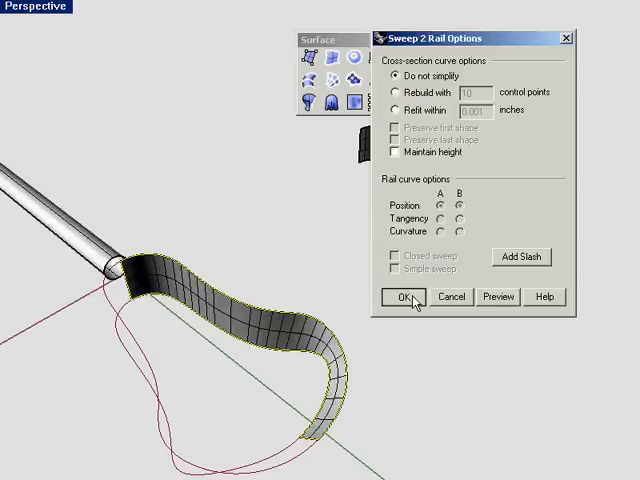
Step: Accept the Sweep 2 Rail Options to create the second wall surface
left_click(404, 296)
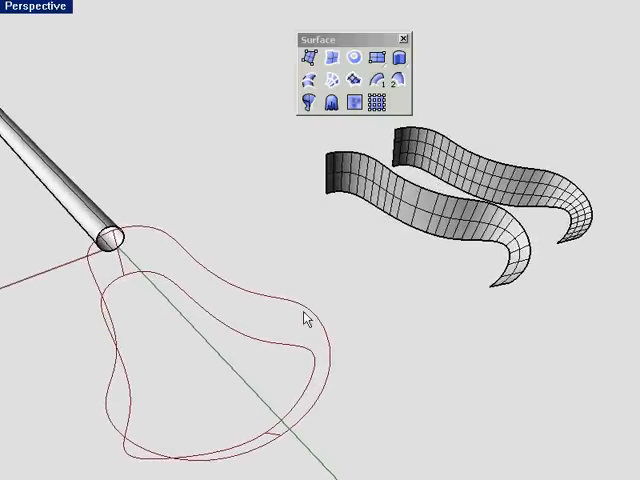
mouse_move(240, 296)
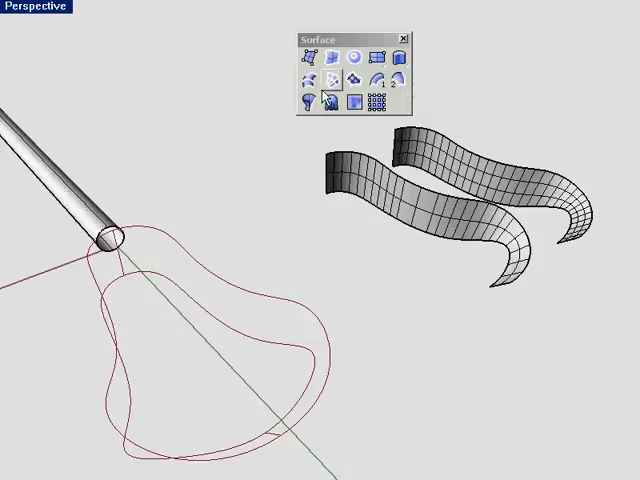
mouse_move(312, 86)
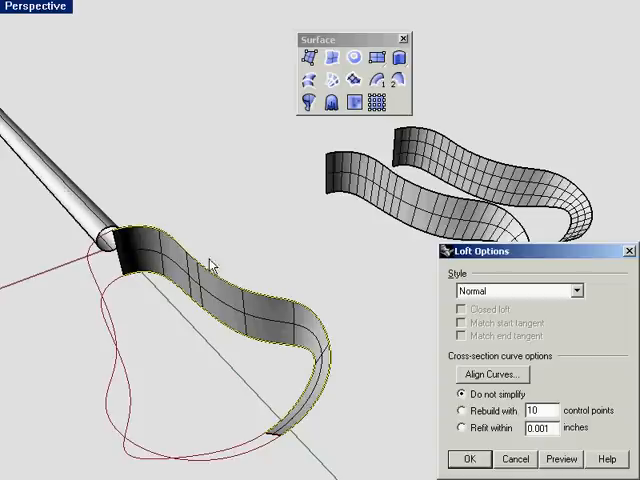
Step: Accept the Loft Options for the third wall surface and dismiss the History Warning
left_click(468, 460)
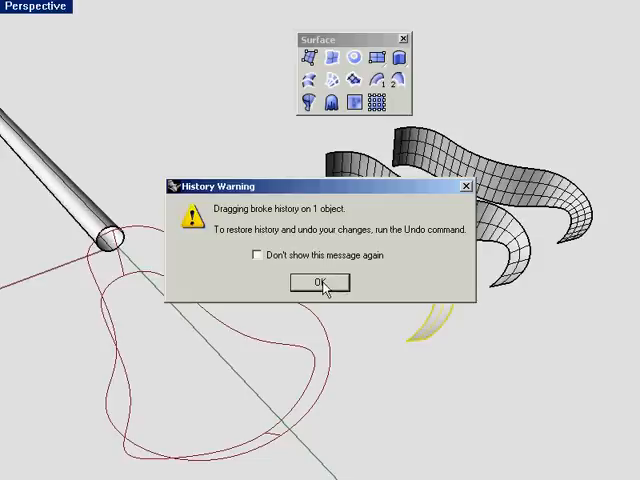
left_click(318, 284)
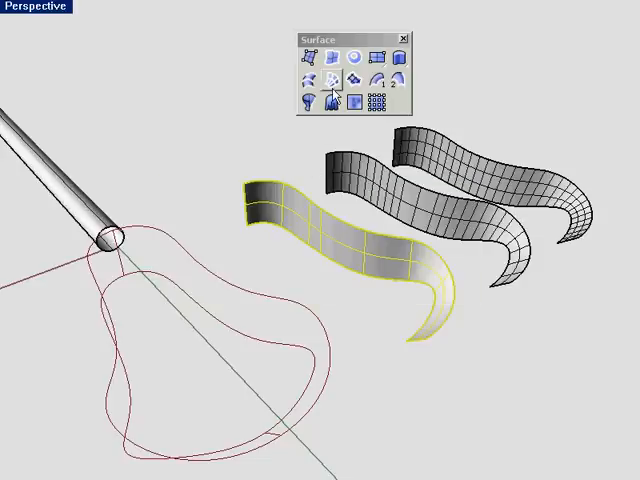
mouse_move(328, 58)
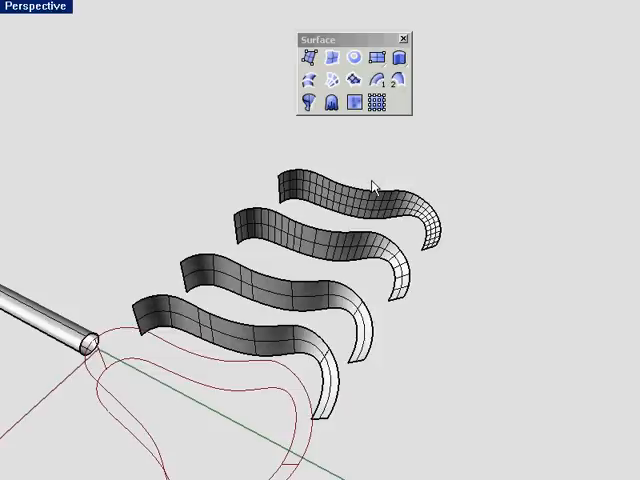
mouse_move(364, 166)
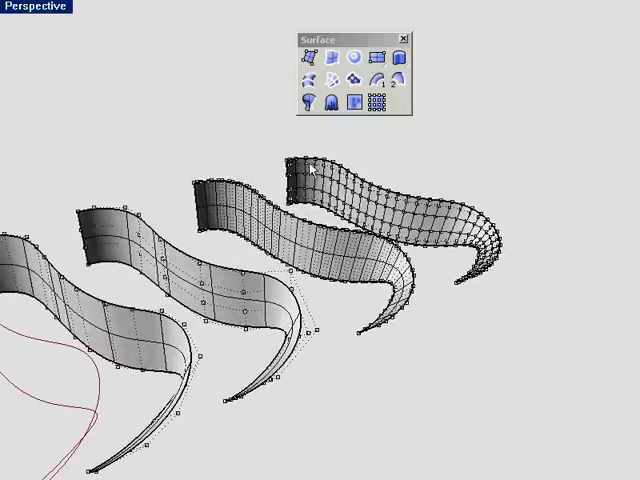
mouse_move(458, 288)
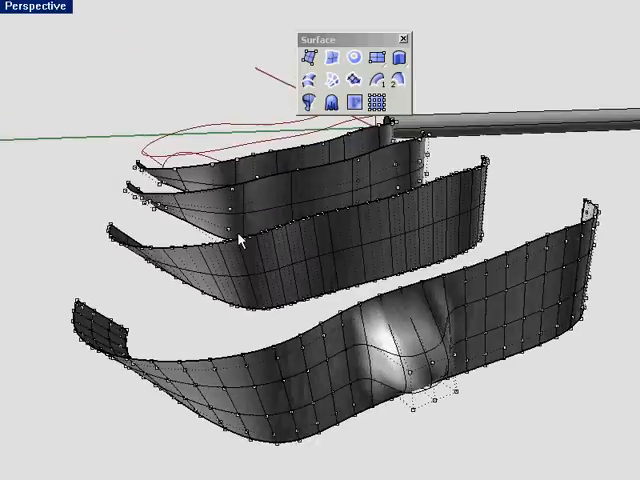
mouse_move(250, 402)
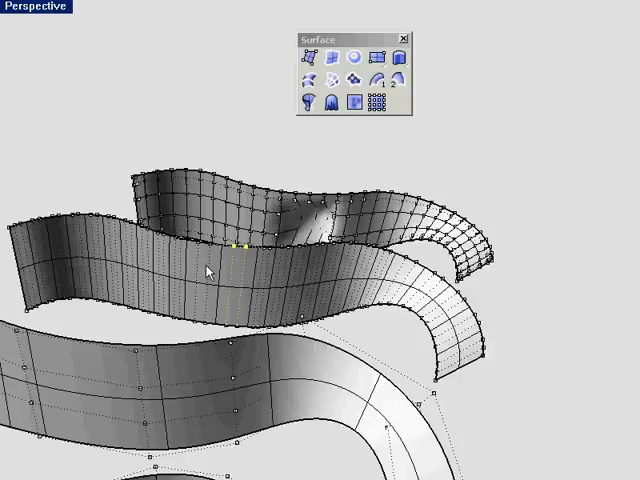
mouse_move(36, 256)
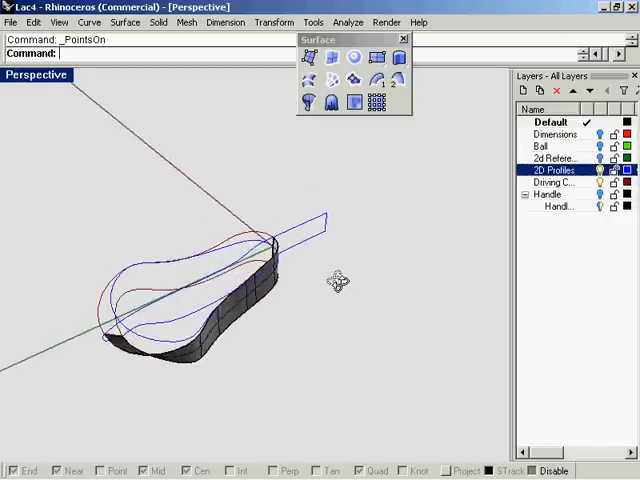
Step: Orbit the Perspective view to inspect the wall surface's control points
left_click_drag(336, 278, 324, 208)
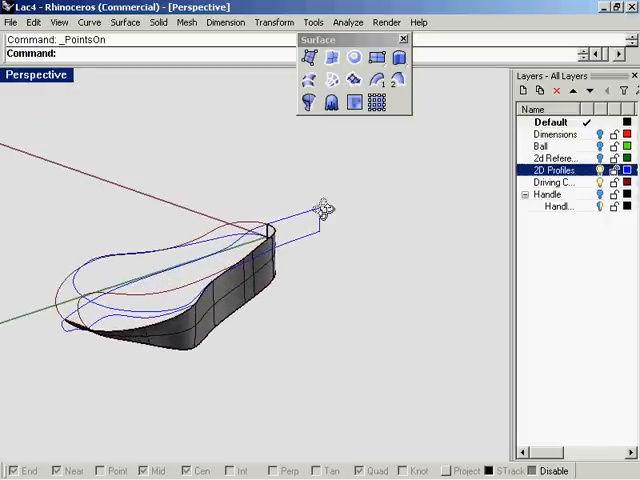